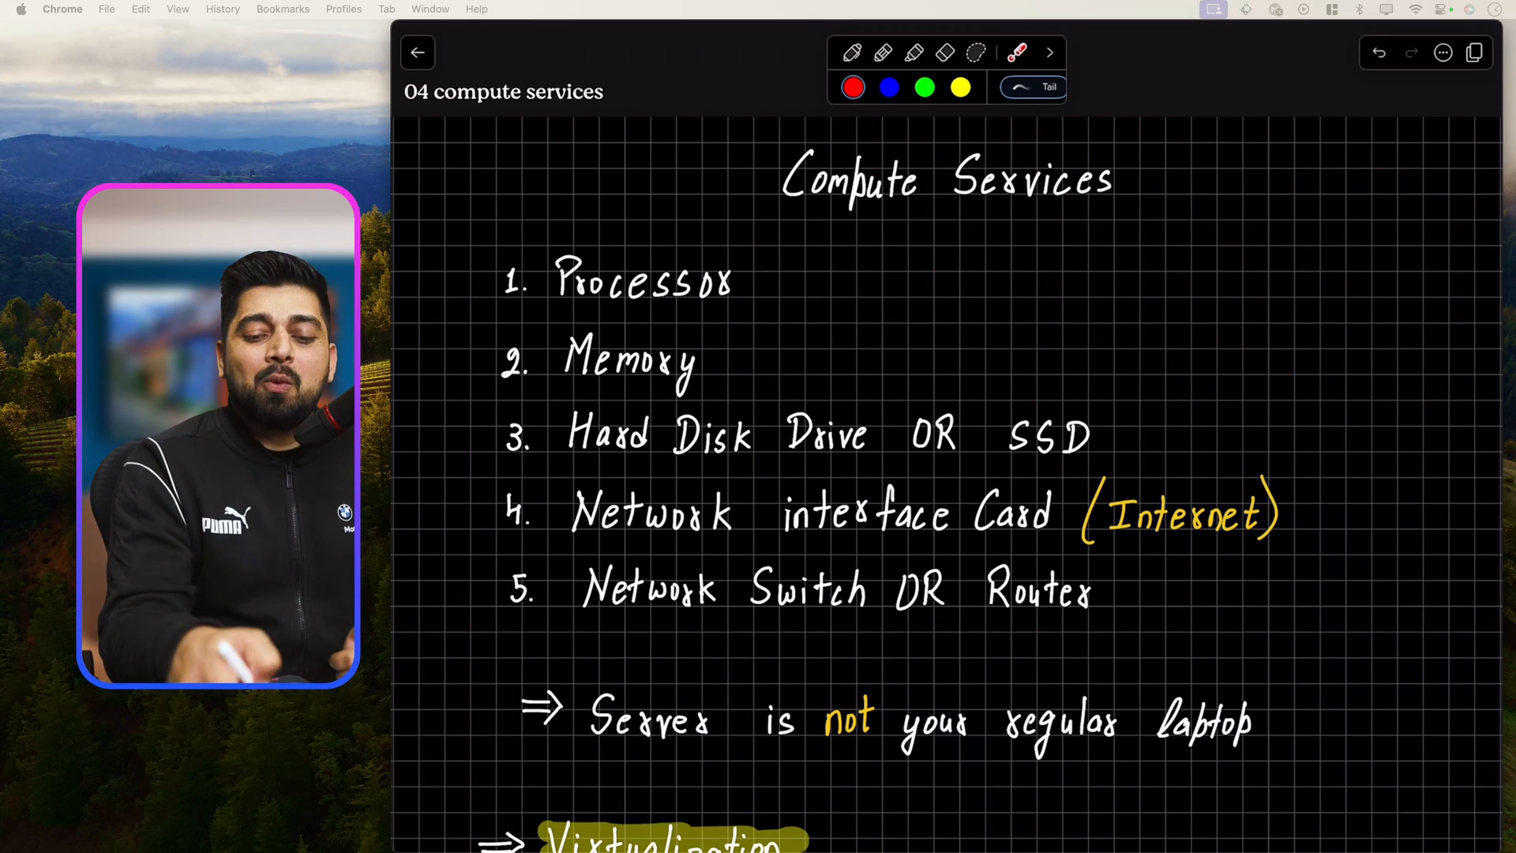
# - Scroll down to the Virtualization heading and its Type-1 & Type 2 line below the server list
pyautogui.scroll(-3)
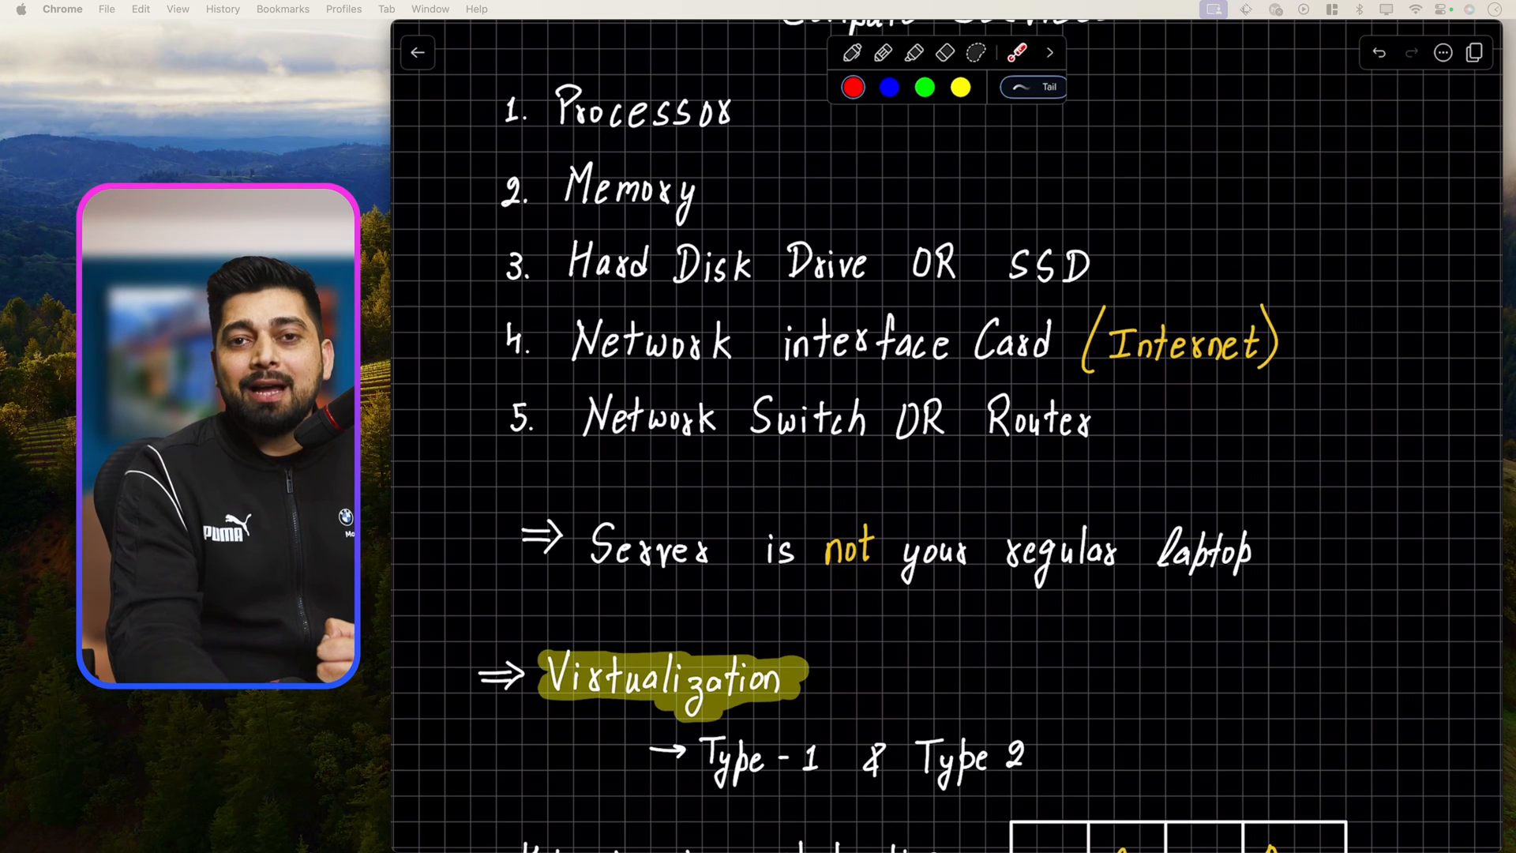
# - Scroll to the hypervisor bullets and layered App/O.S. diagram with the first box outlined in red
pyautogui.scroll(-3)
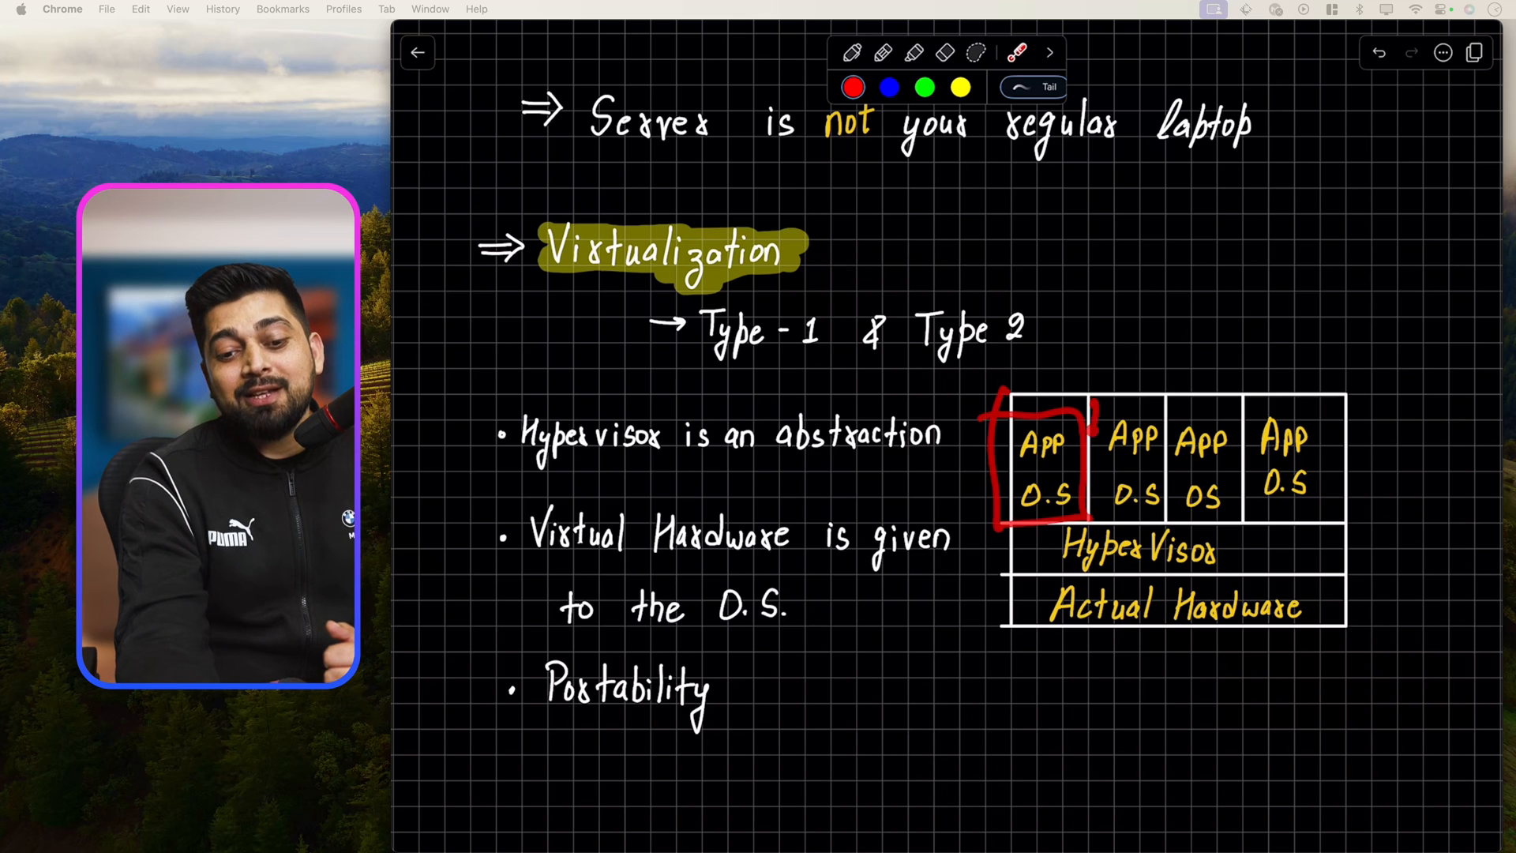
# - Clear the red laser mark and scroll down to the Amazon Elastic Compute Cloud EC2 heading
pyautogui.click(1378, 52)
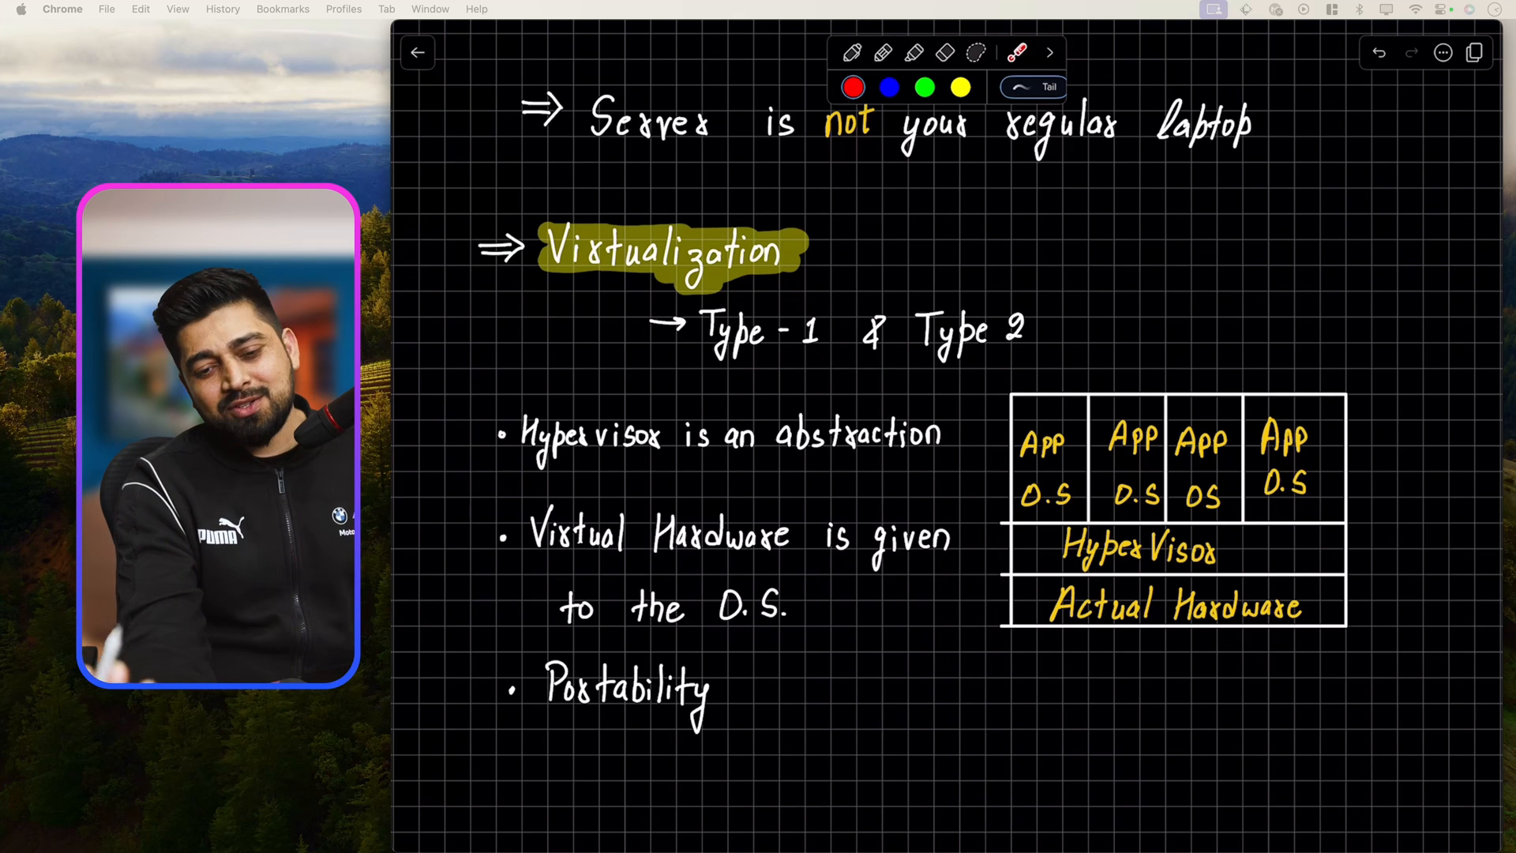
pyautogui.scroll(-3)
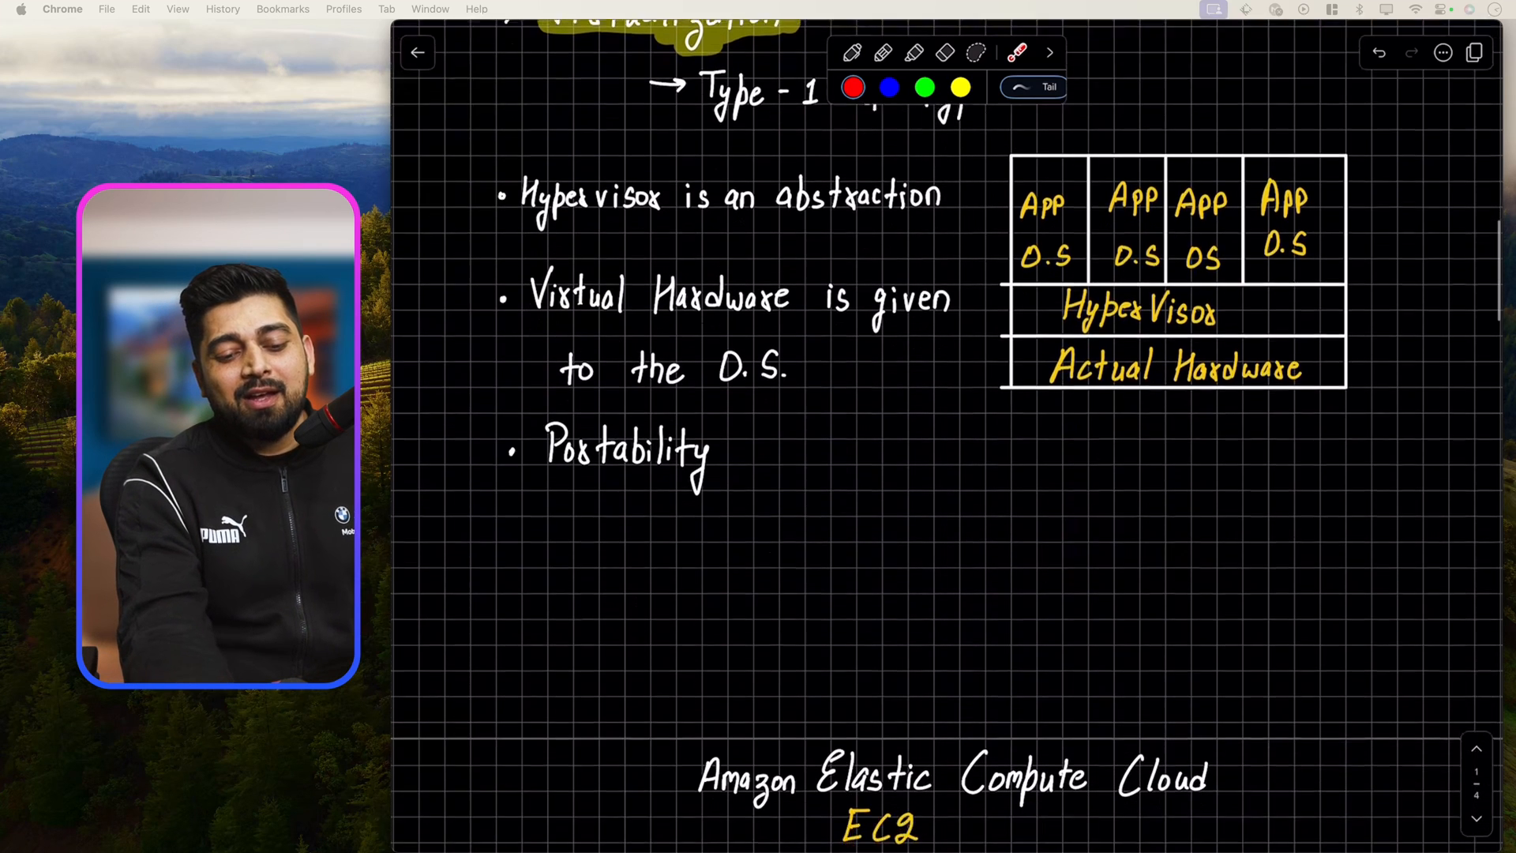
# - Scroll around the EC2 notes while writing the five instance types and the AMI entry with Your O.S. and Snapshot
pyautogui.scroll(-3)
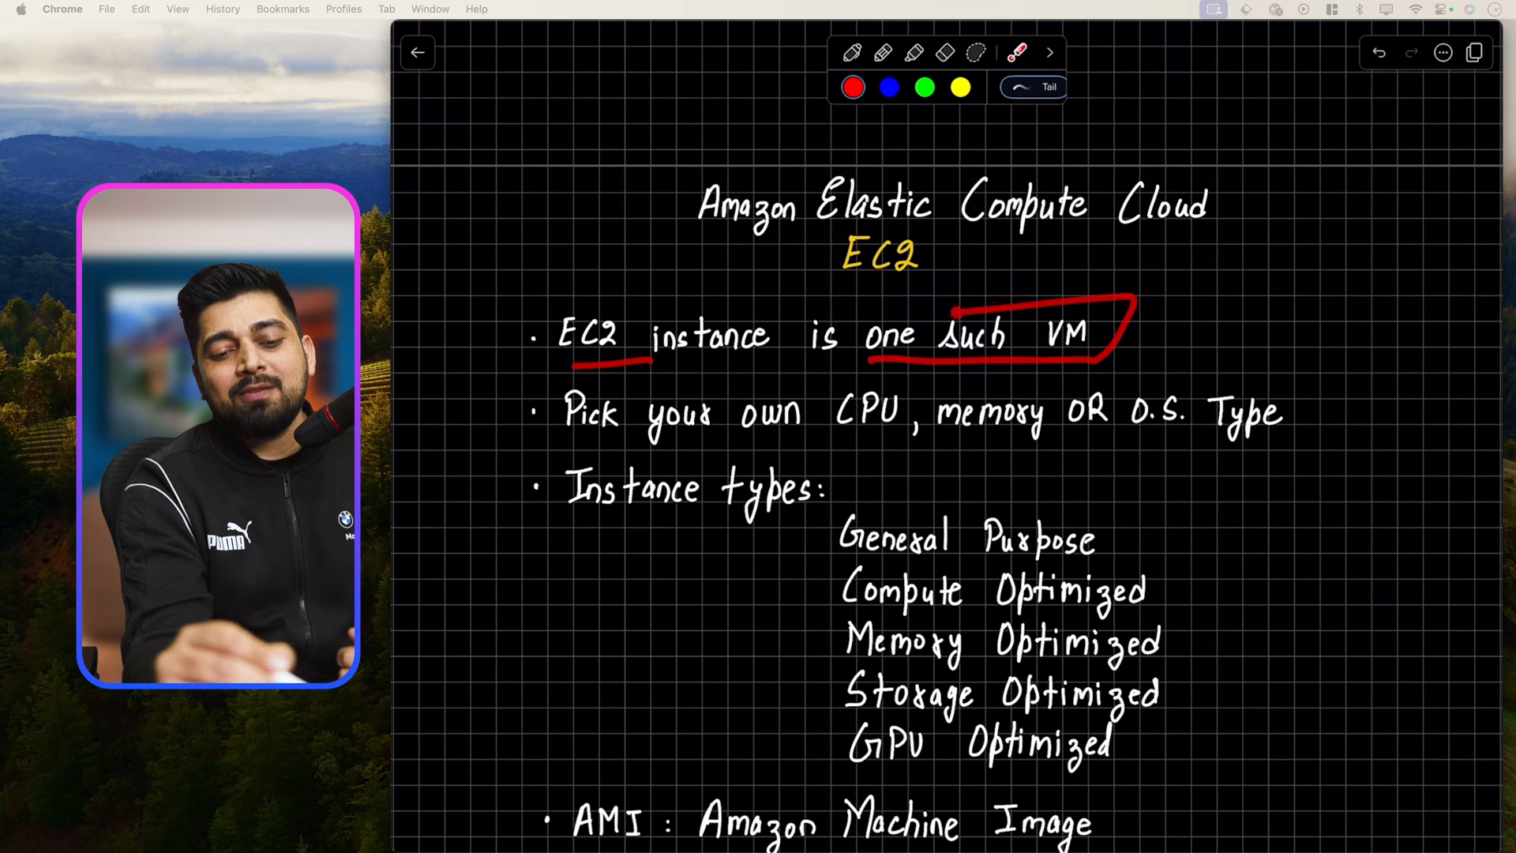
pyautogui.scroll(3)
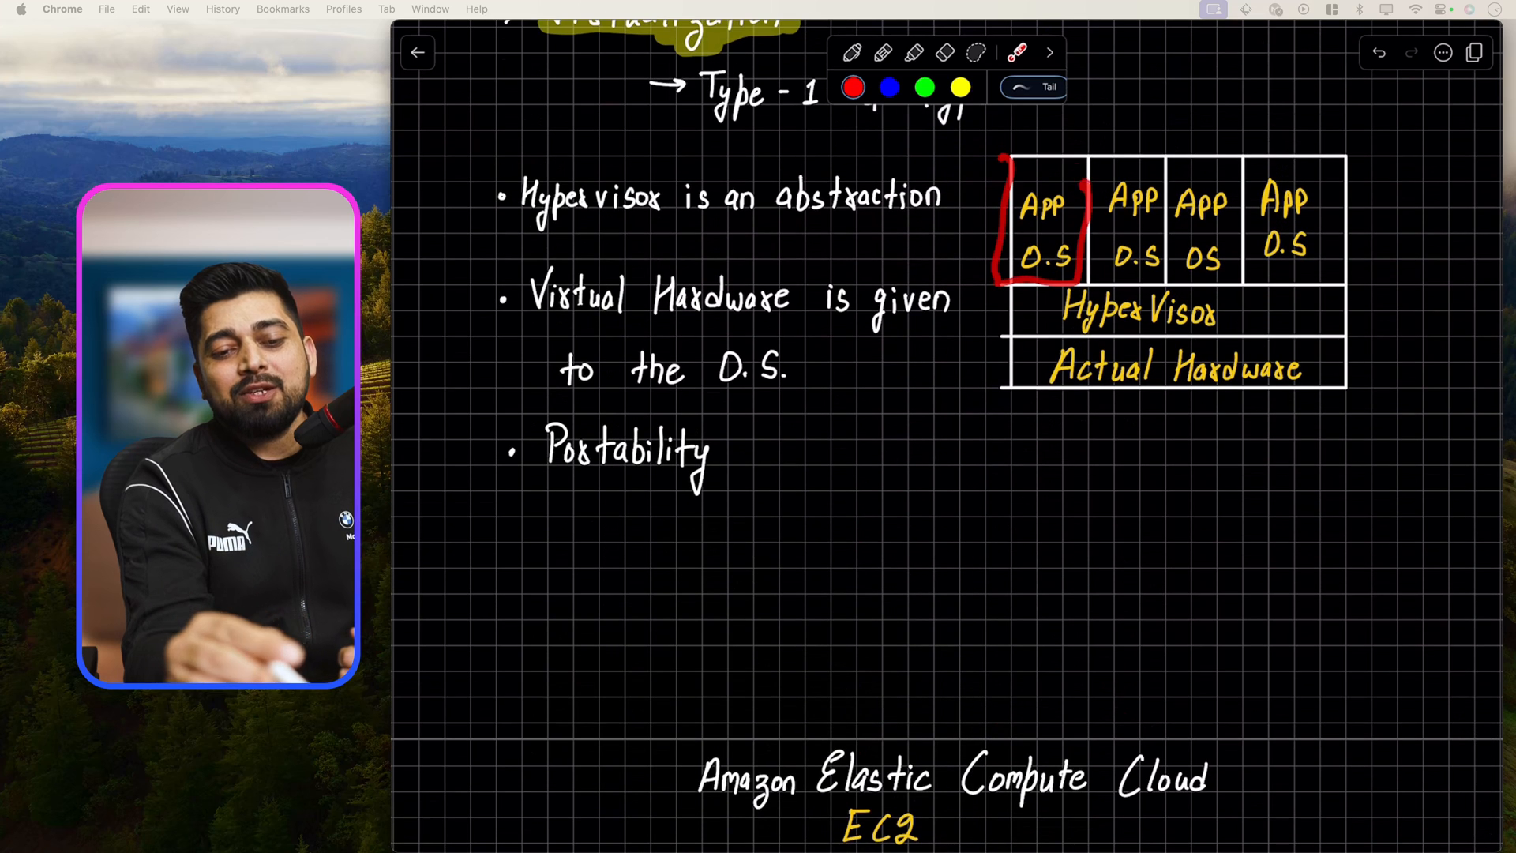
pyautogui.scroll(-3)
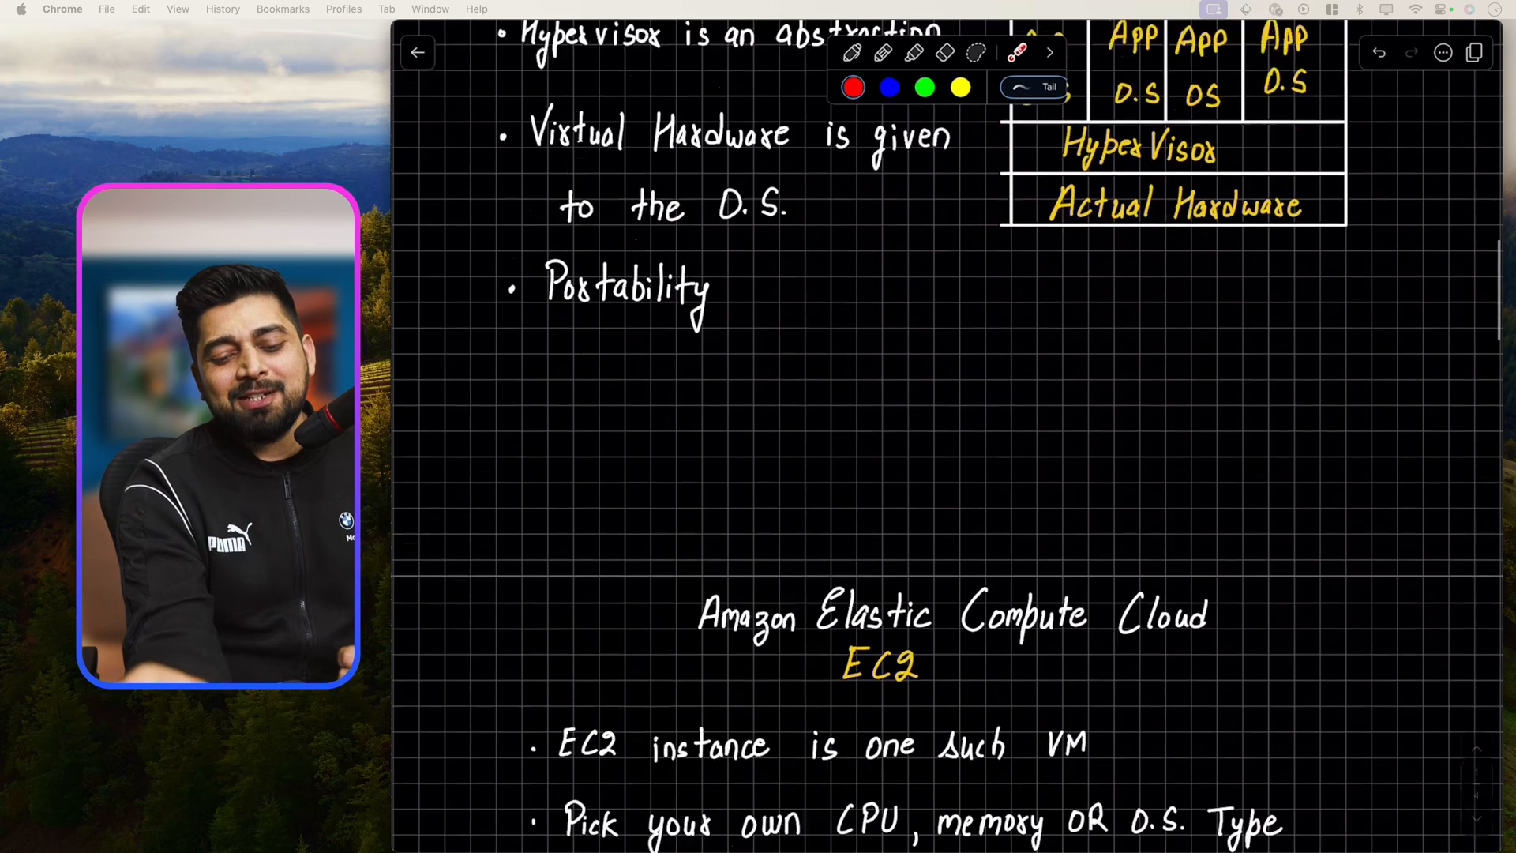
pyautogui.scroll(-3)
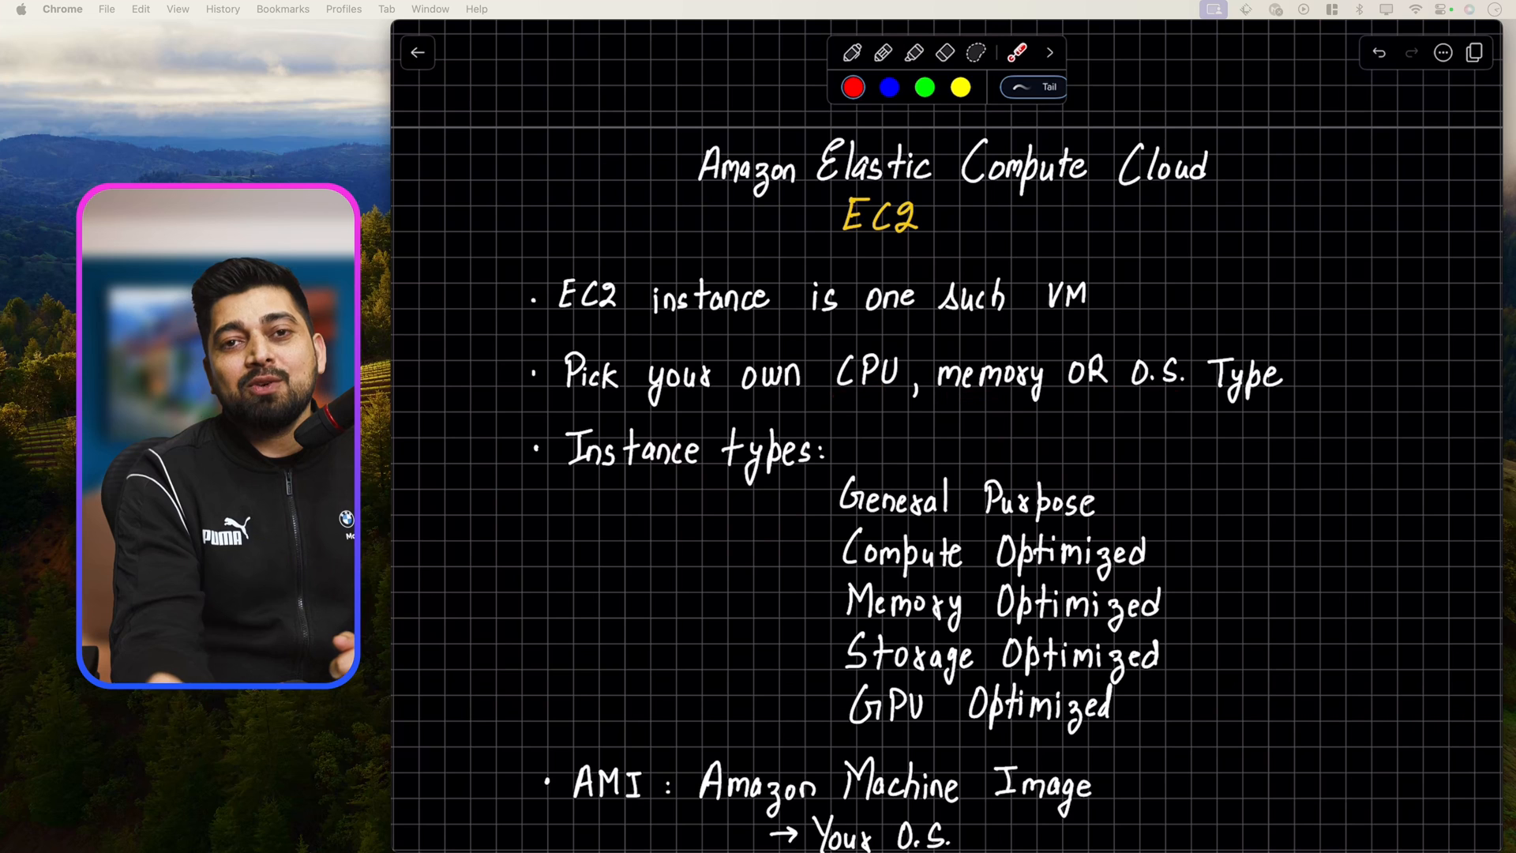
pyautogui.scroll(3)
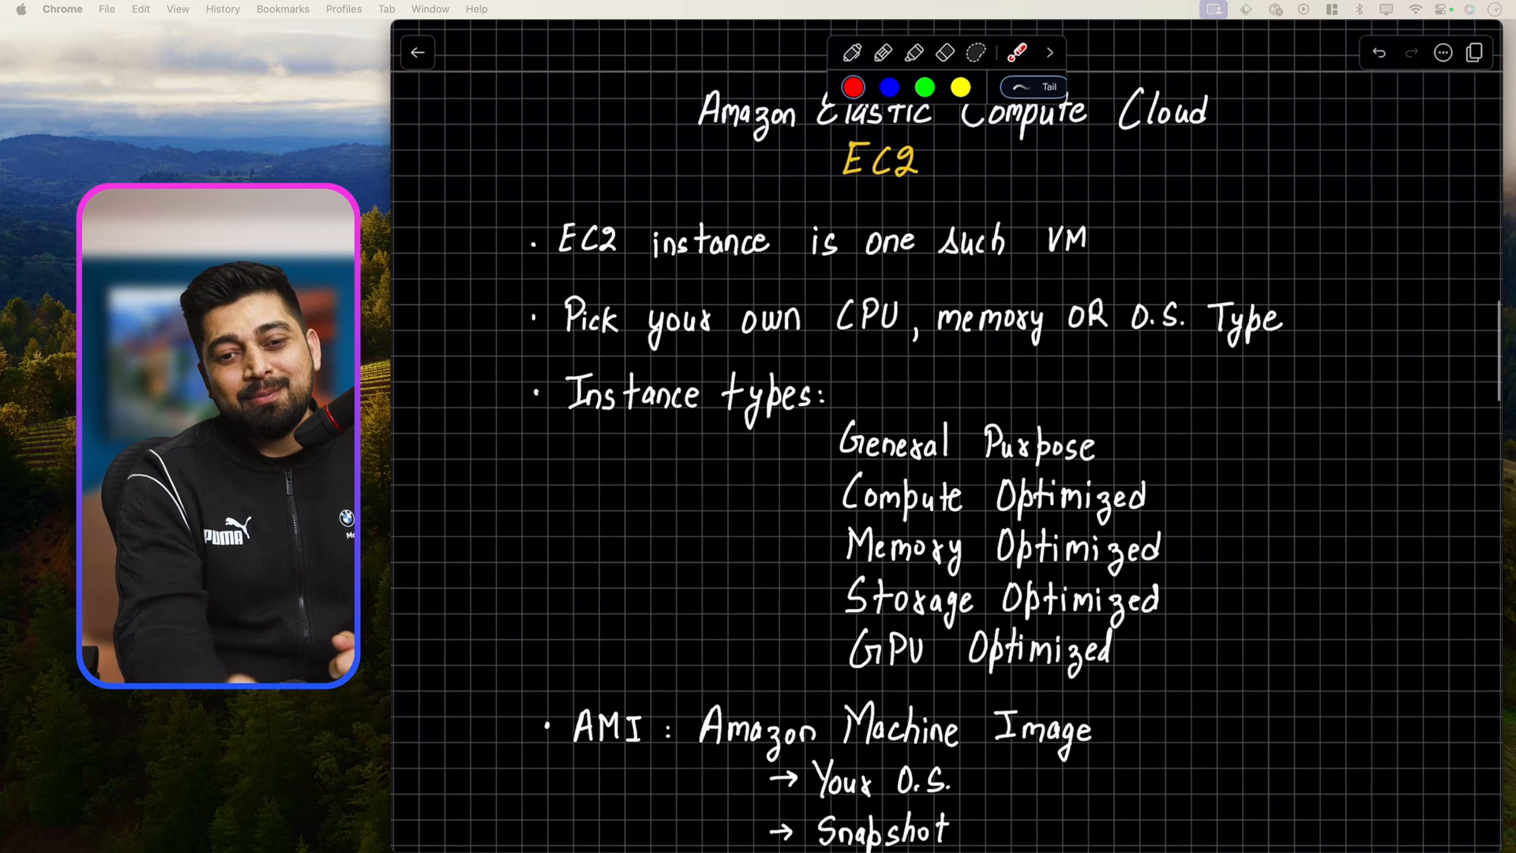
# - Scroll down while adding Customized O.S. and the Core Advantages list with Elastic and Ownership in yellow
pyautogui.scroll(-3)
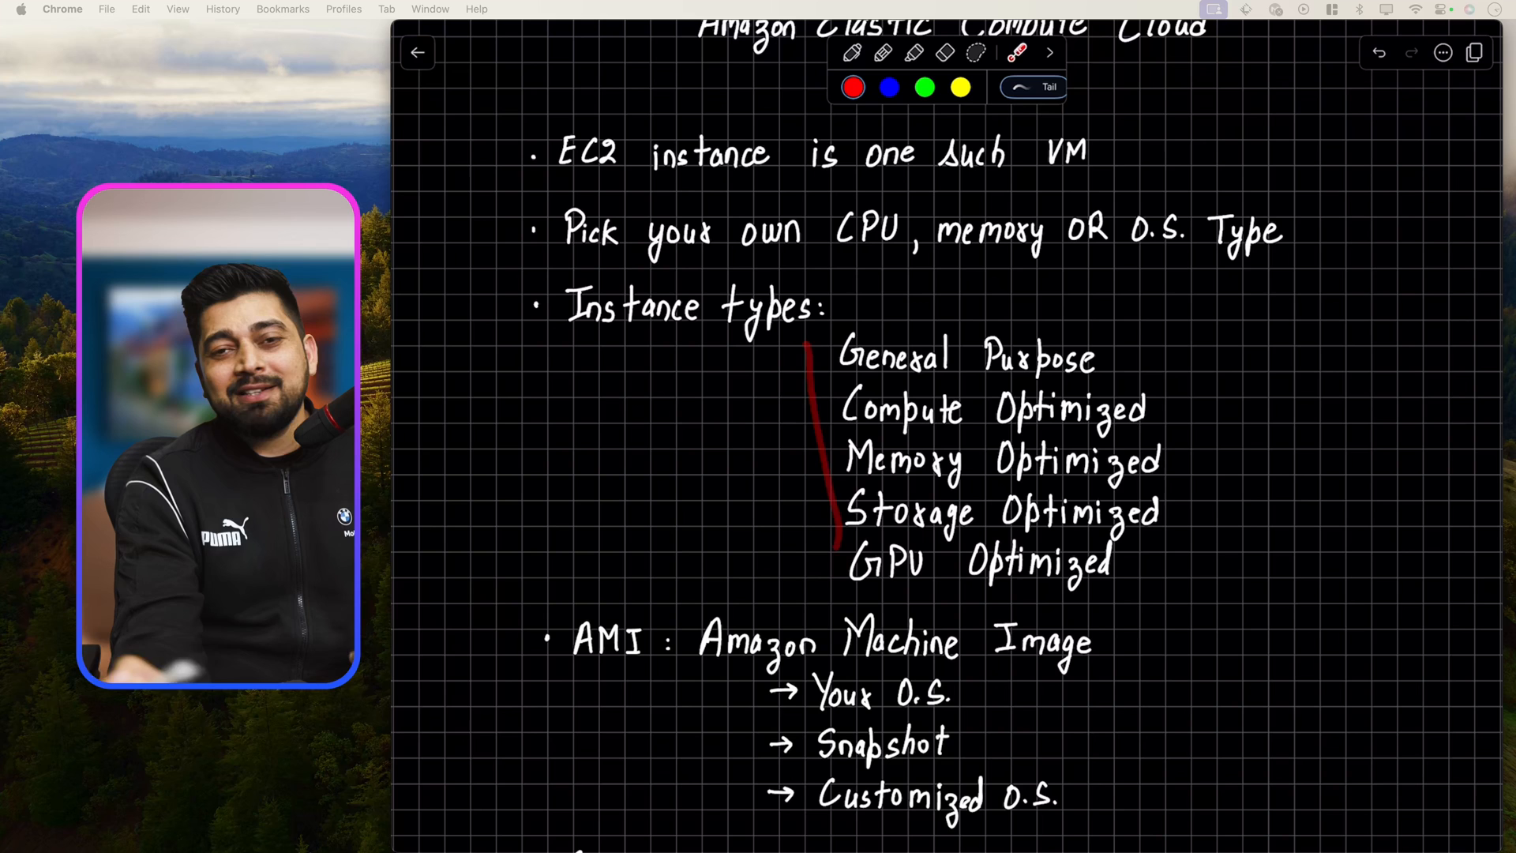
pyautogui.scroll(-3)
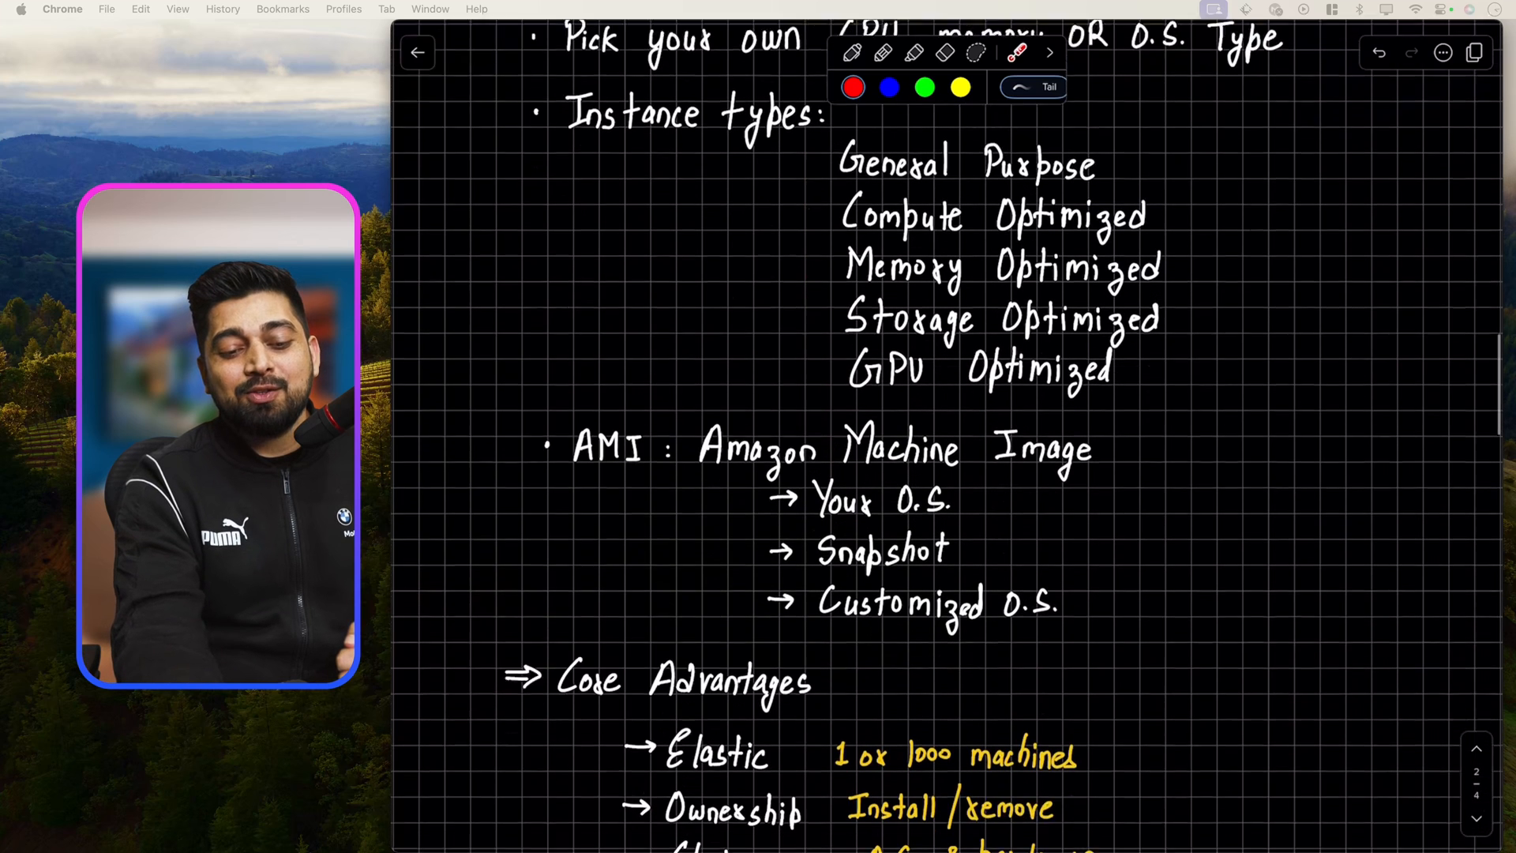
# - Scroll down to add the Choice advantage annotated 'O.S. & hardware' and begin the next entry
pyautogui.scroll(-3)
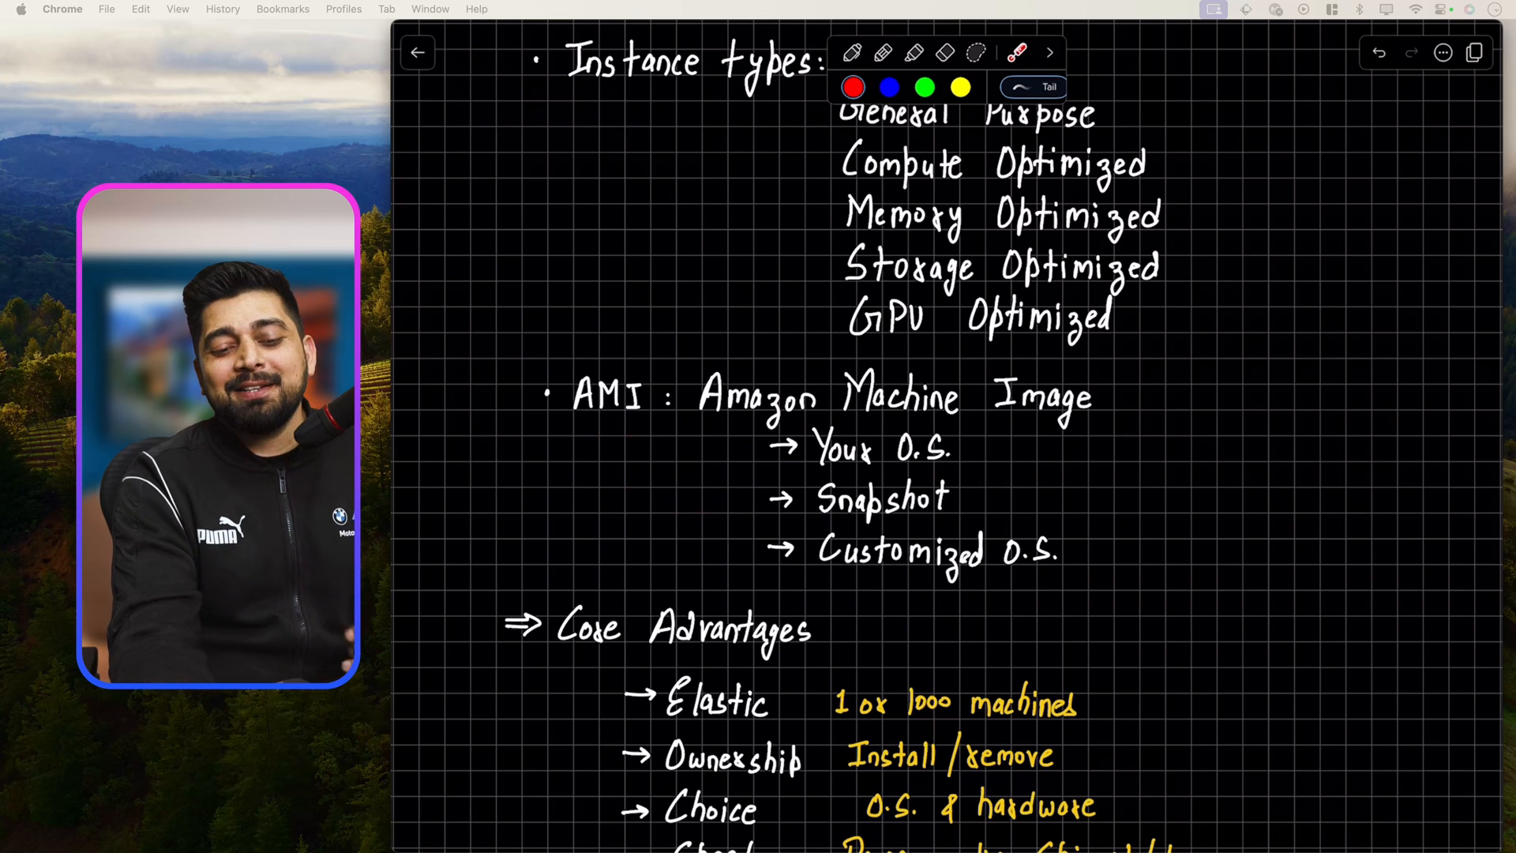
pyautogui.scroll(-3)
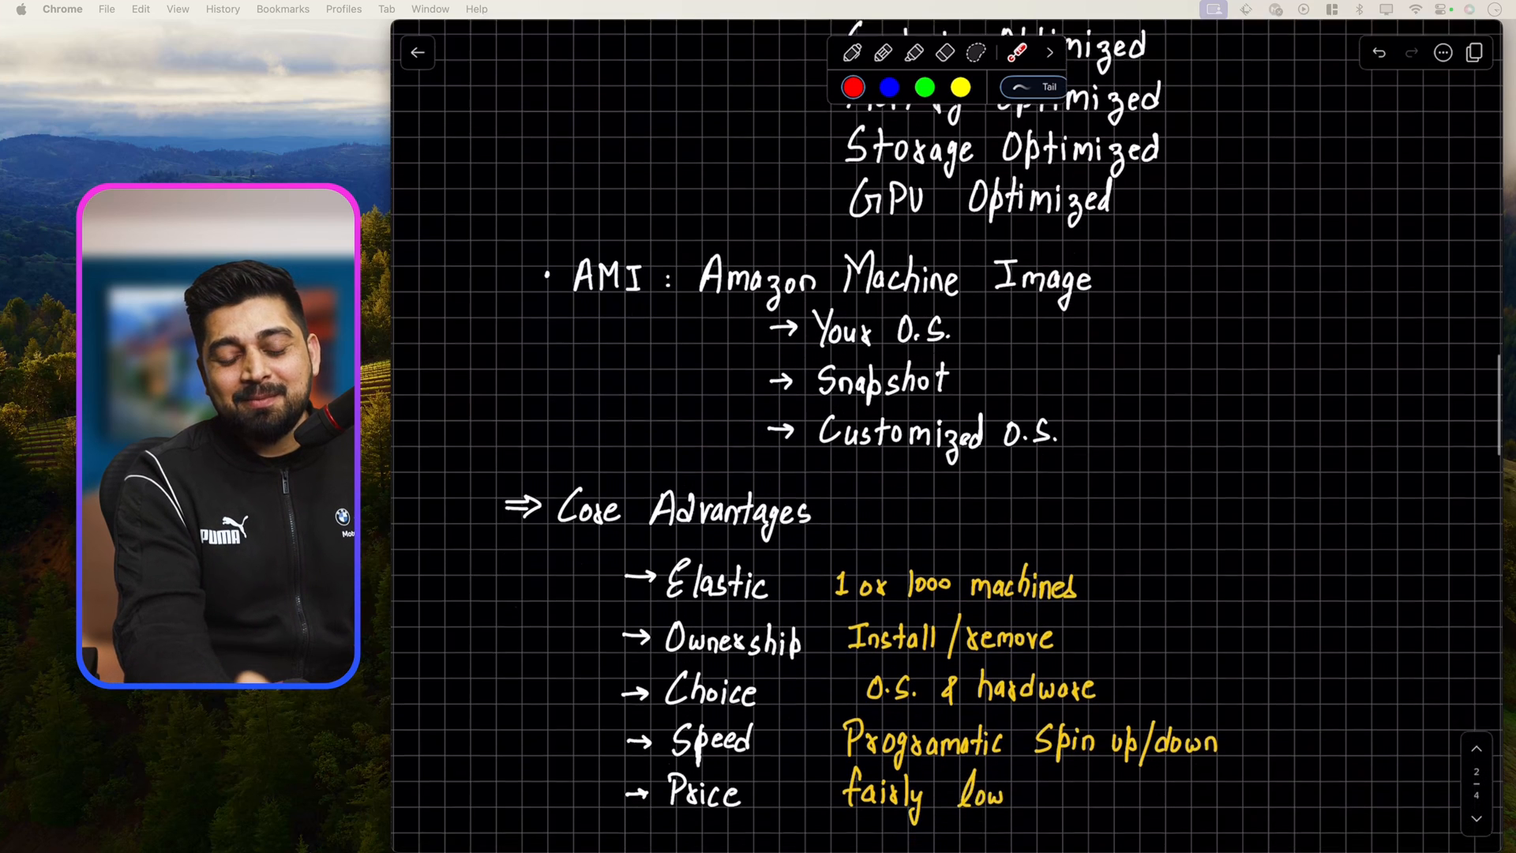
pyautogui.scroll(-3)
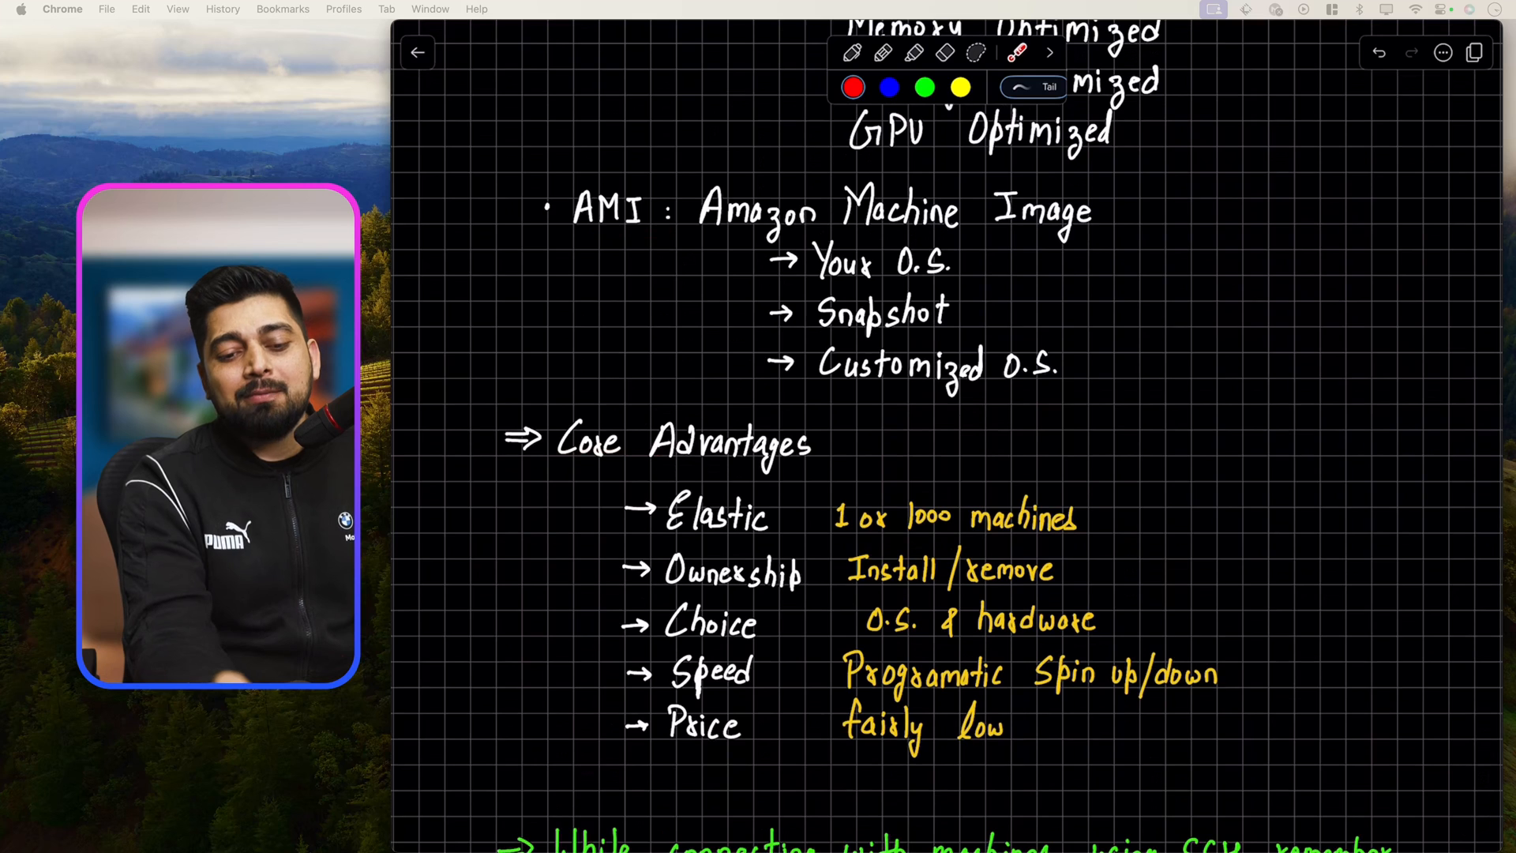
# - Scroll down to the SSH chmod 400 key.pem, EC2 user data and EC2 metadata notes
pyautogui.scroll(-3)
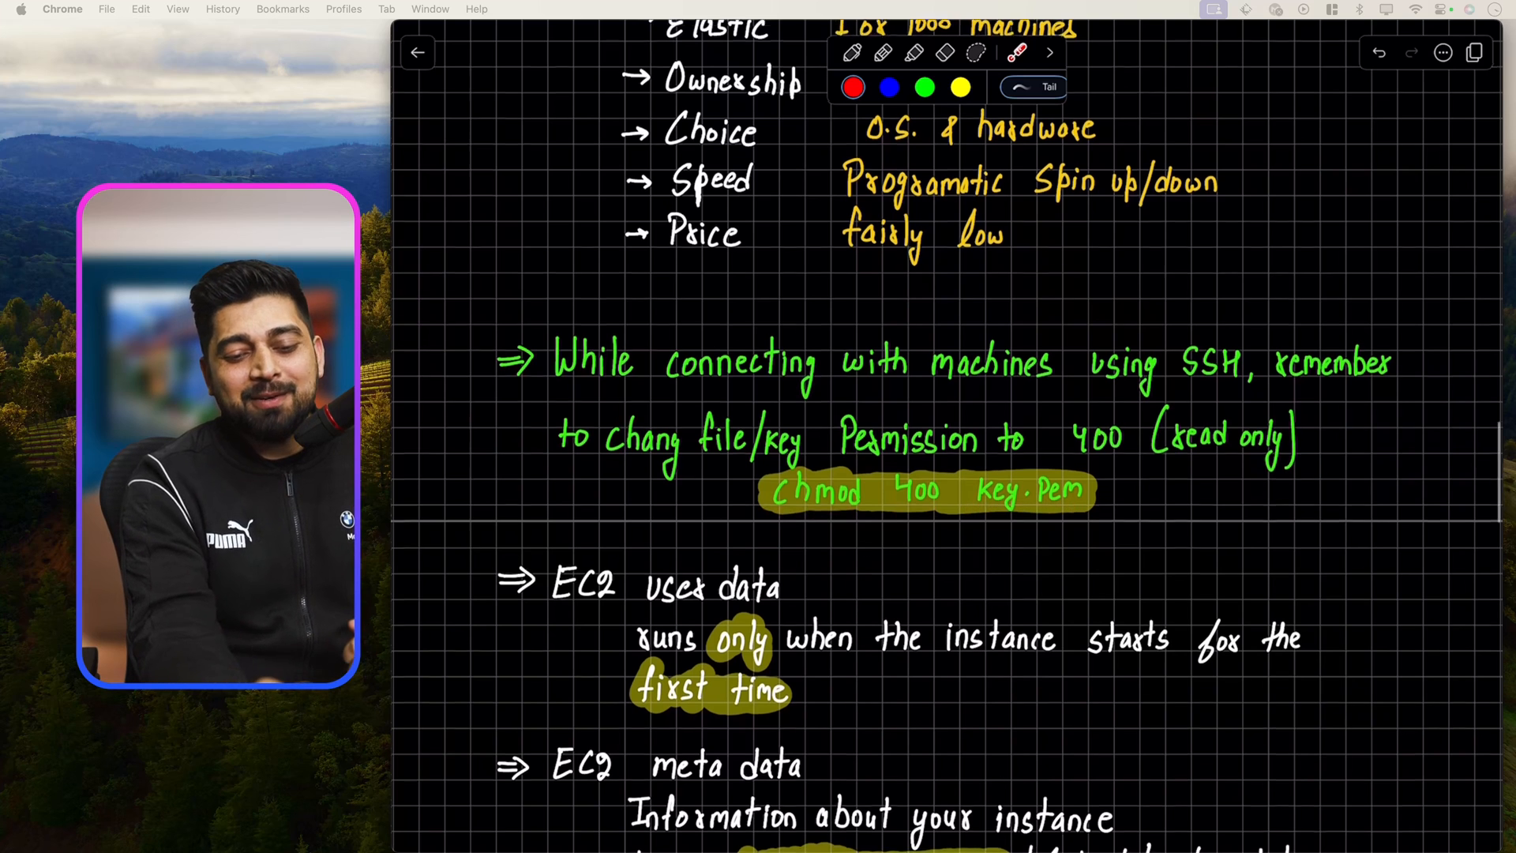
# - Underline 'user data' and 'meta data' in red, then return to the Compute Services title
pyautogui.scroll(-3)
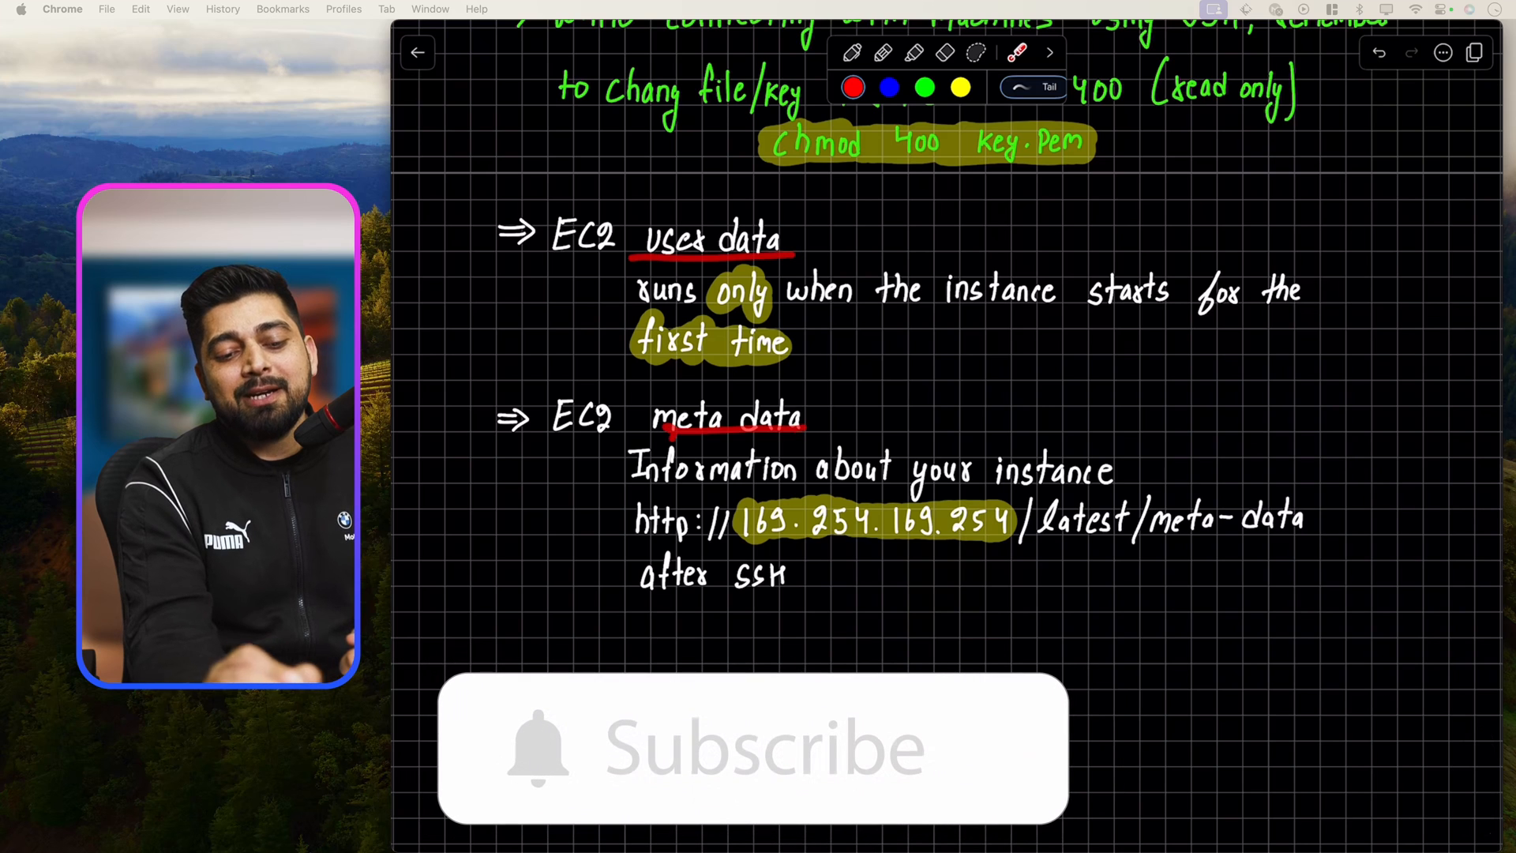
pyautogui.click(752, 746)
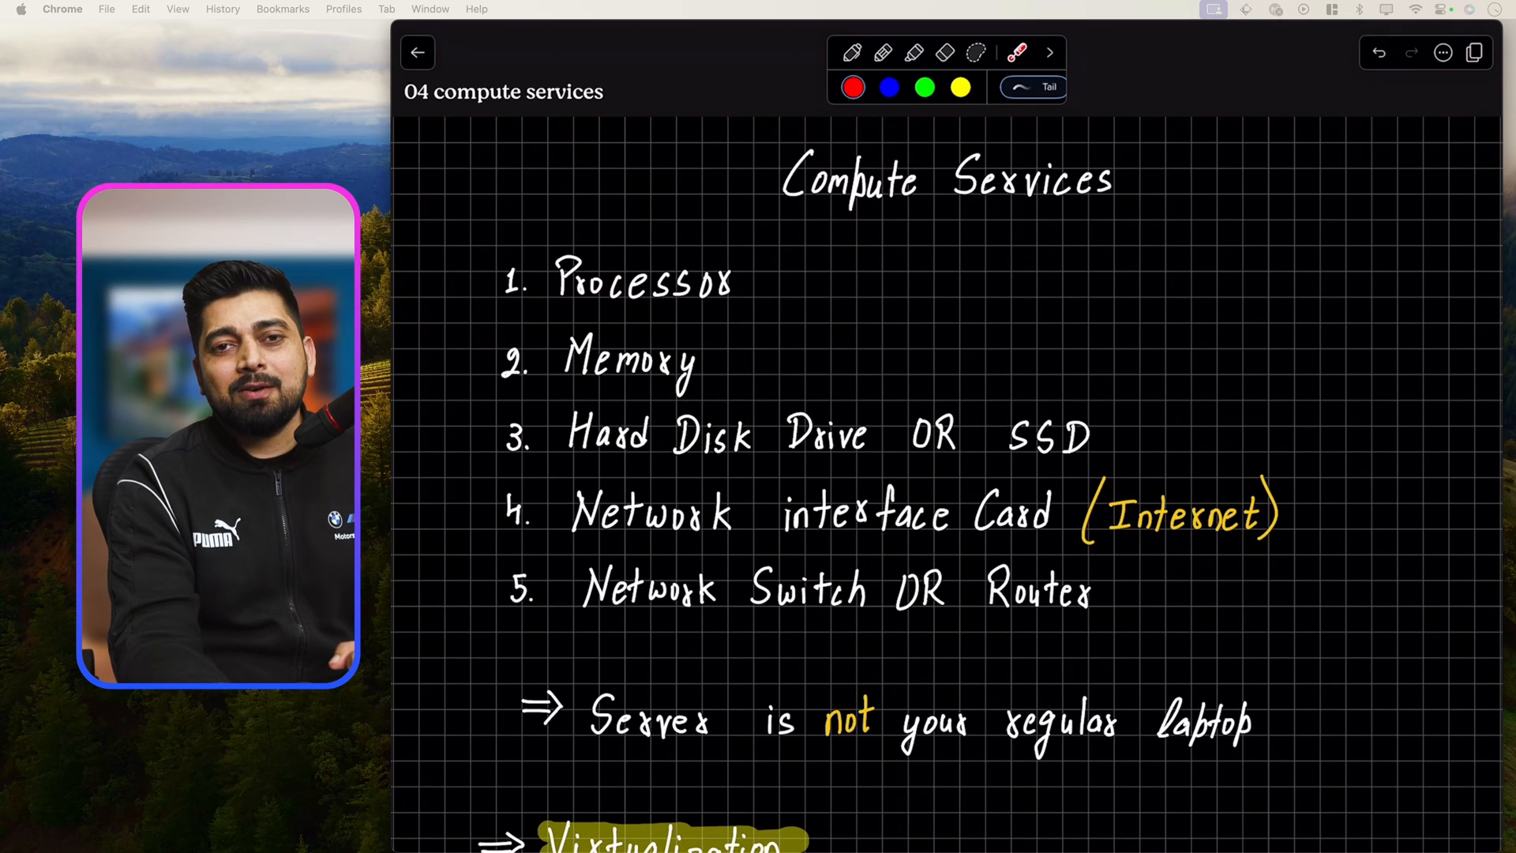
# - Scroll down from the title to the Virtualization section and its hypervisor diagram
pyautogui.scroll(-3)
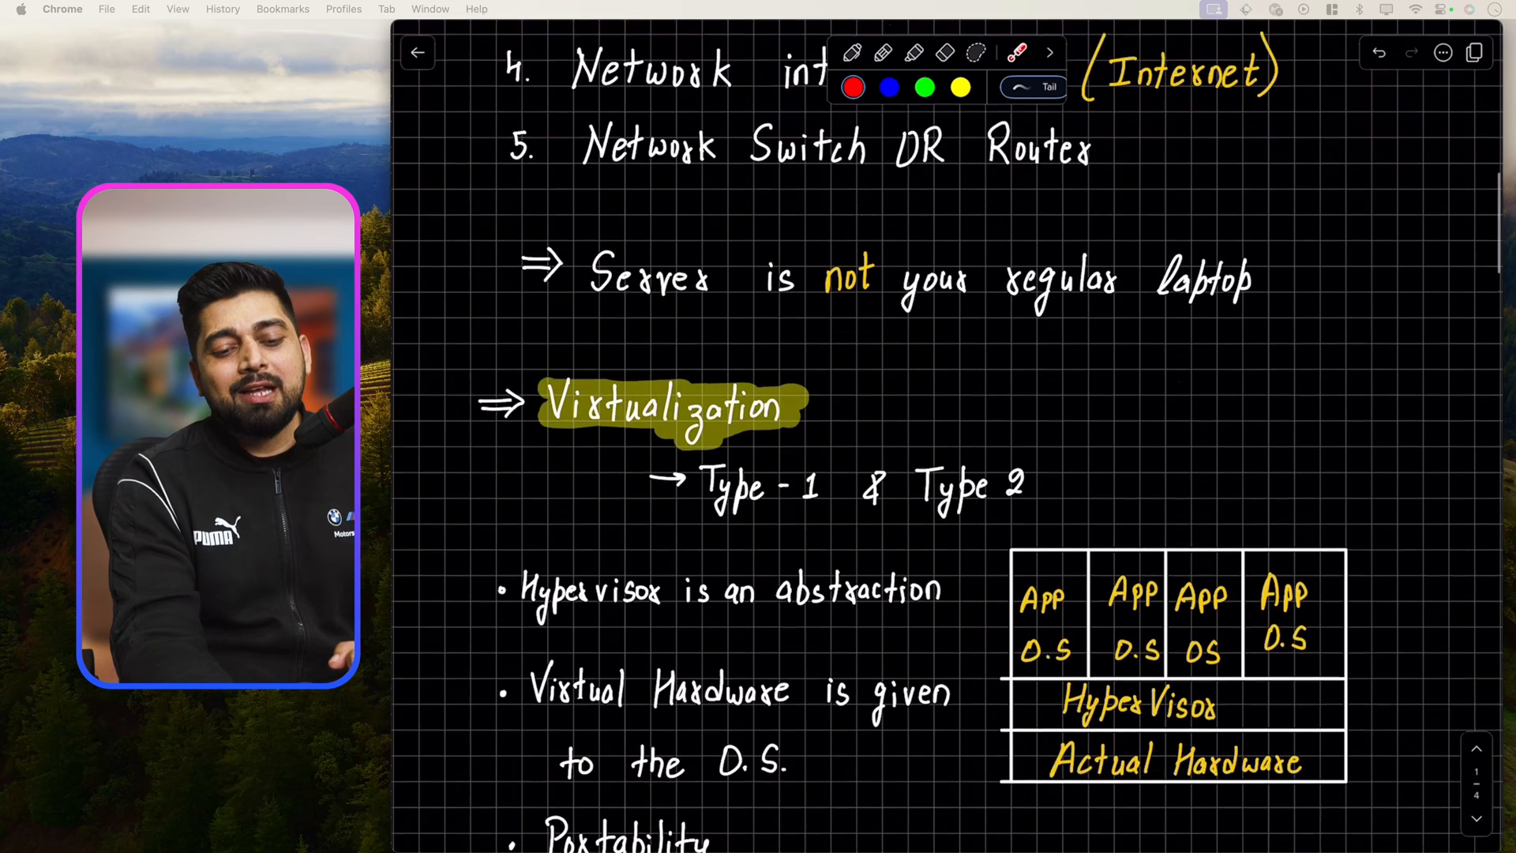
pyautogui.scroll(-3)
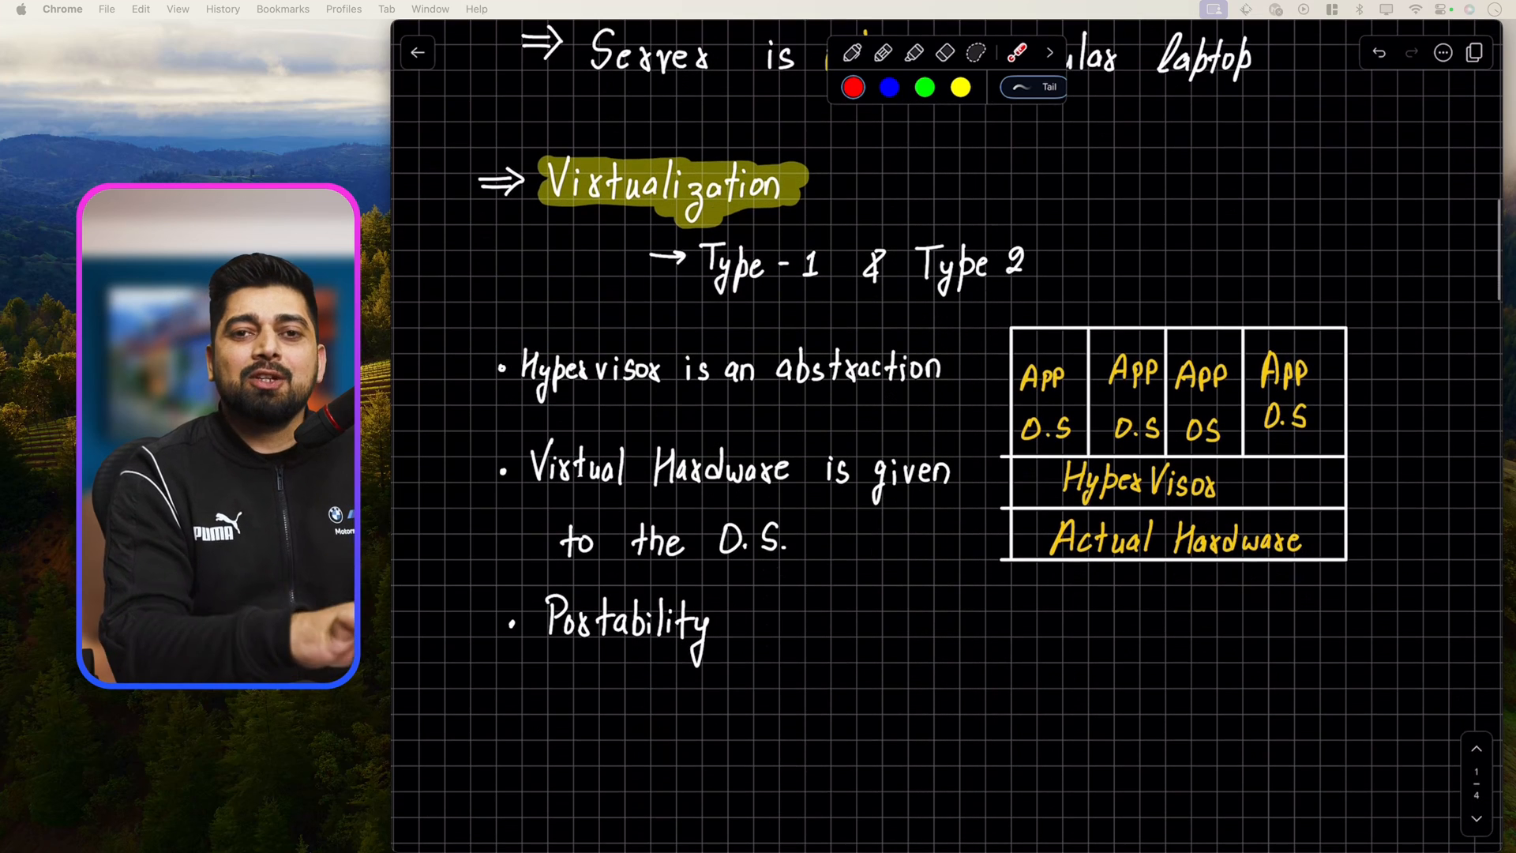